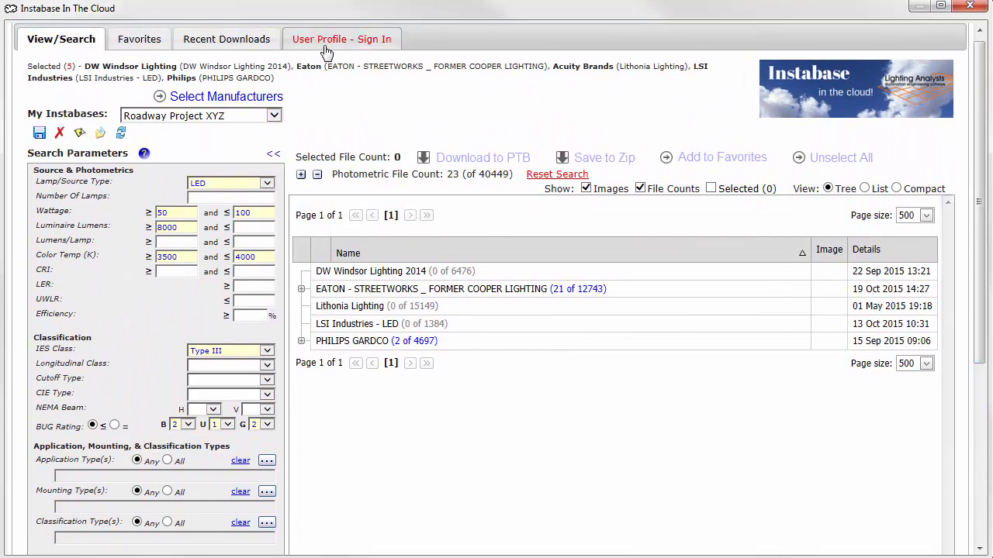
Show the User Profile - Sign In page explaining optional profiles.
click(341, 39)
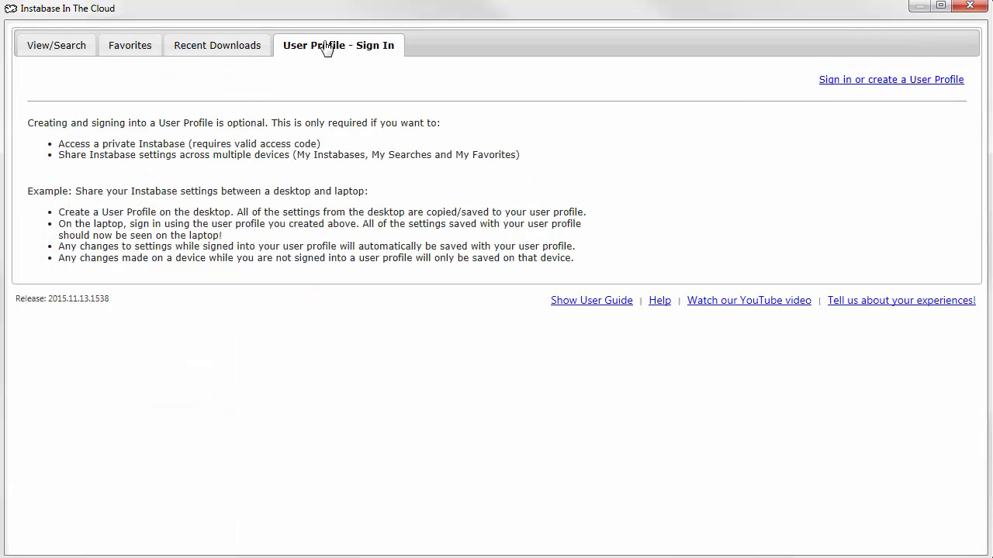
mouse_move(316, 107)
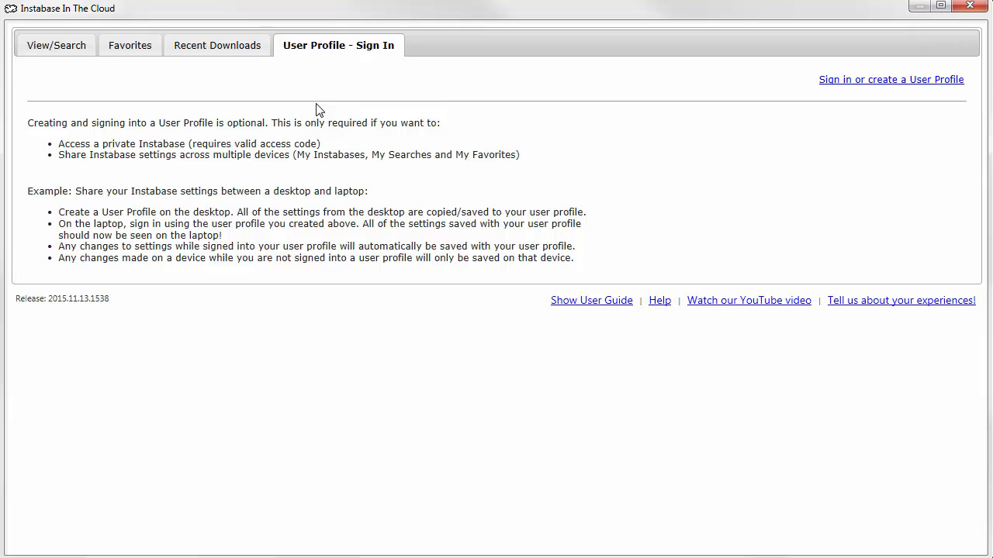
click(338, 45)
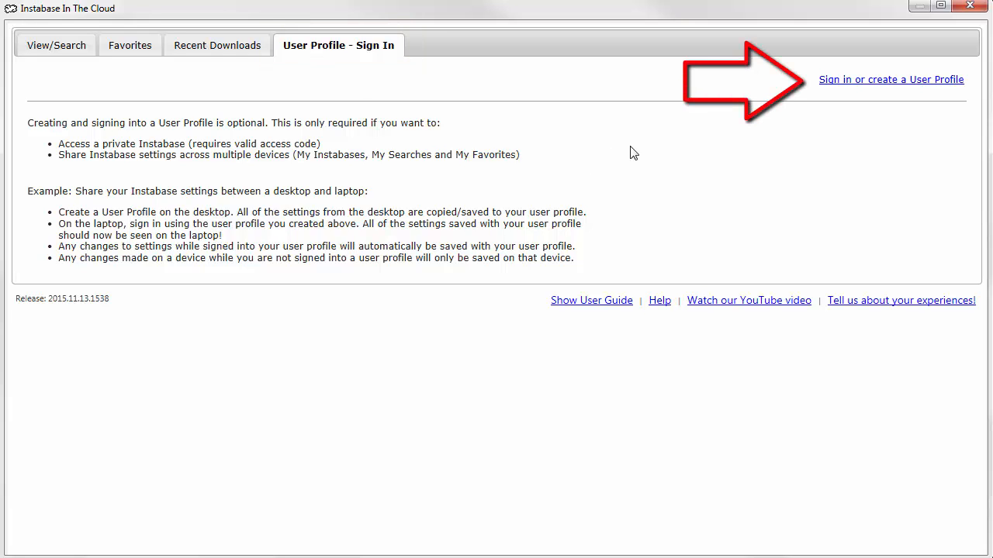
Start a new profile with full name, email and username 'agi32' filled in.
click(890, 80)
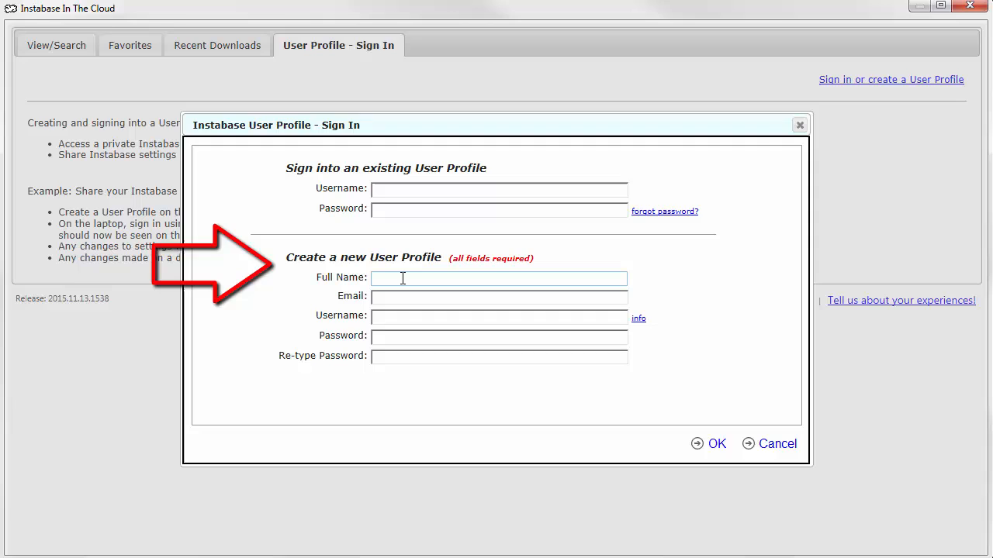
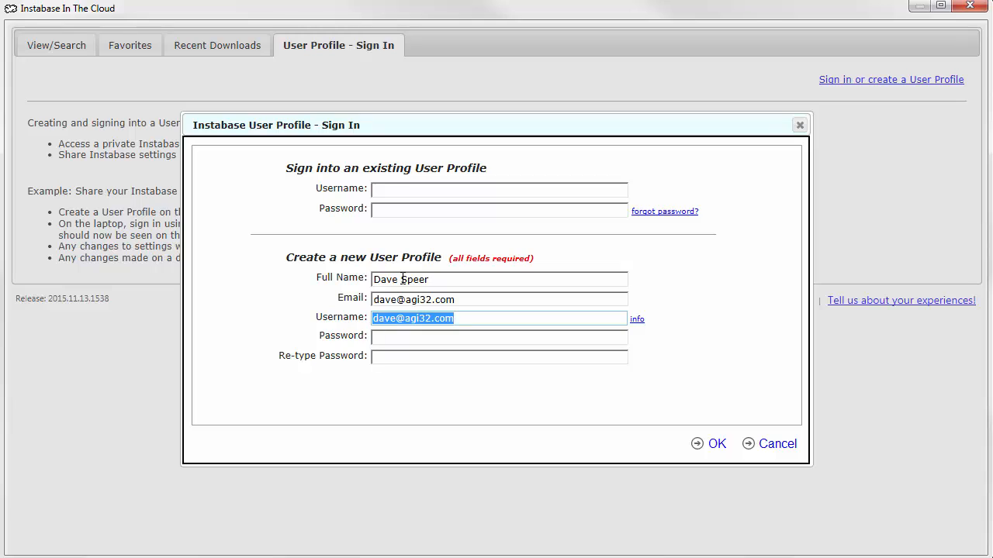
Enter matching passwords and submit the new user profile.
click(498, 338)
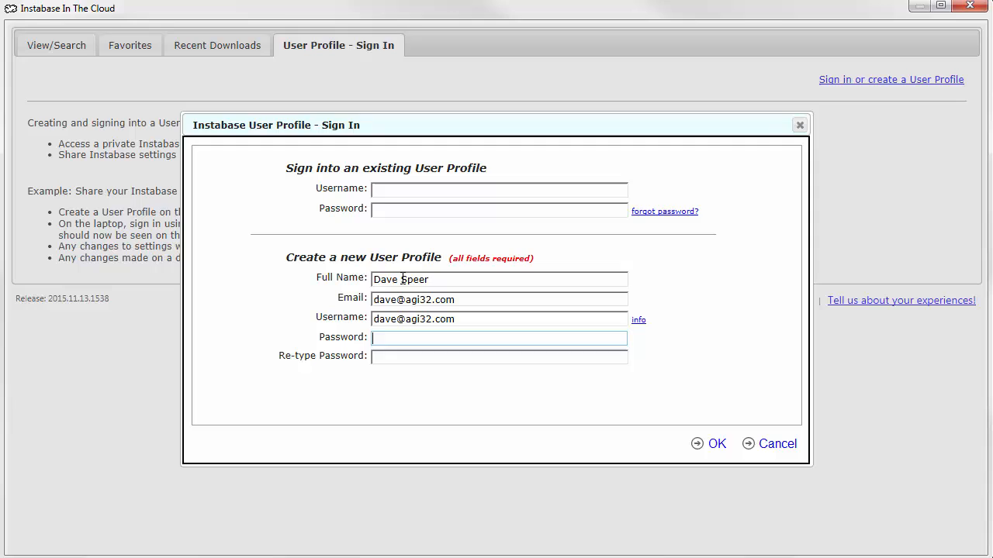
text(••••••)
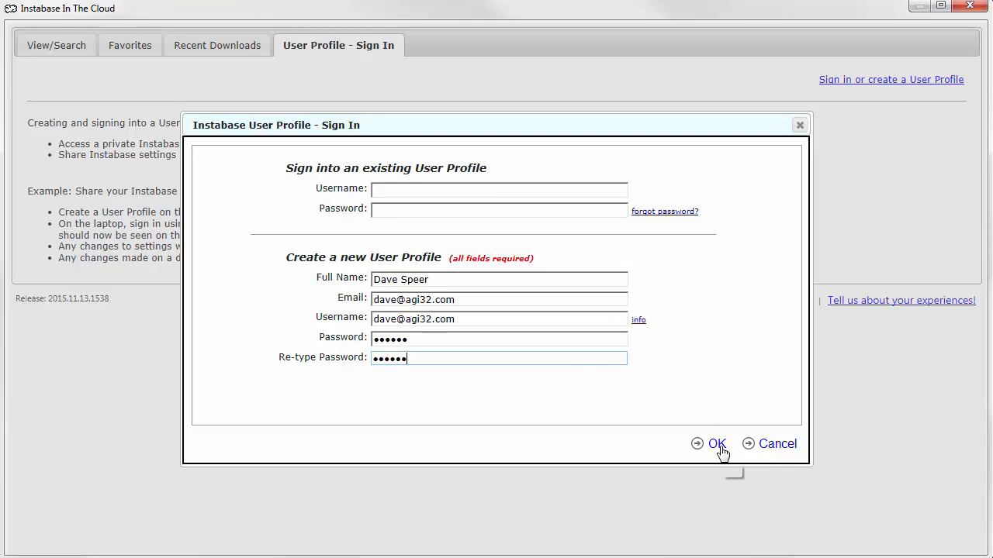
click(717, 444)
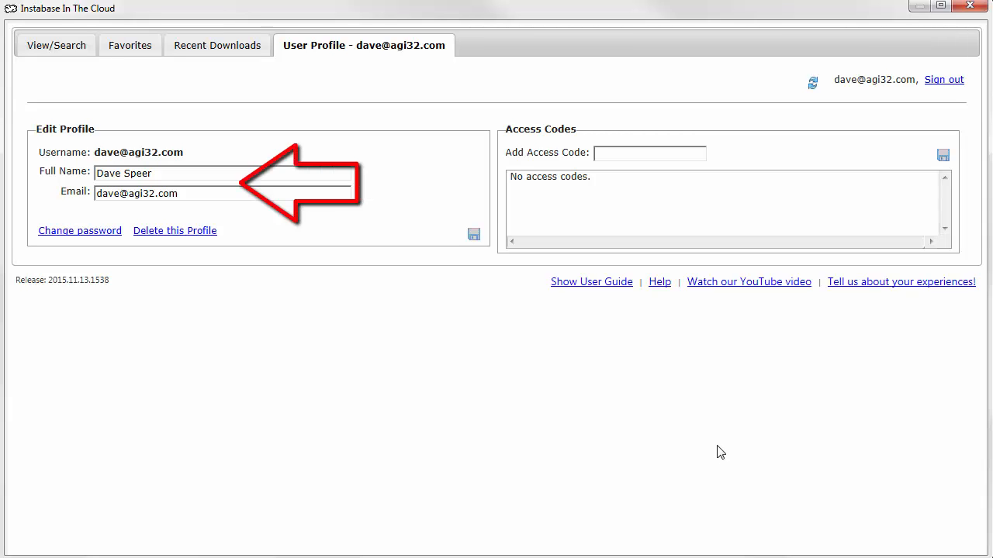
mouse_move(383, 287)
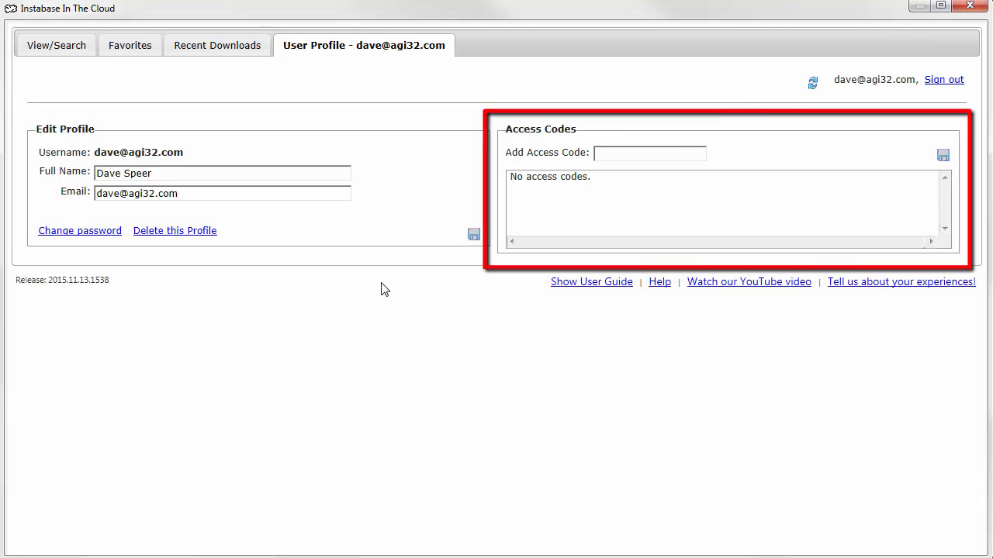
mouse_move(549, 226)
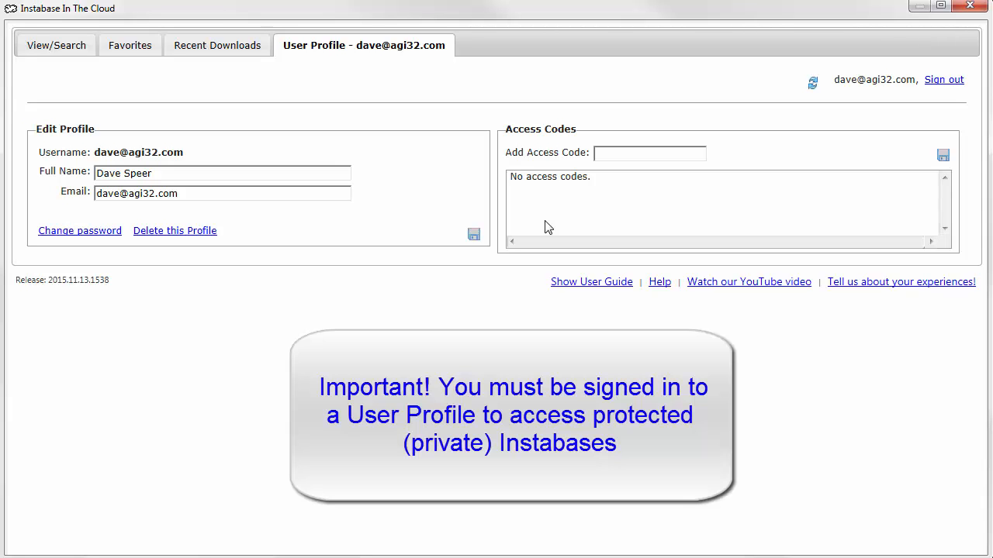
mouse_move(394, 192)
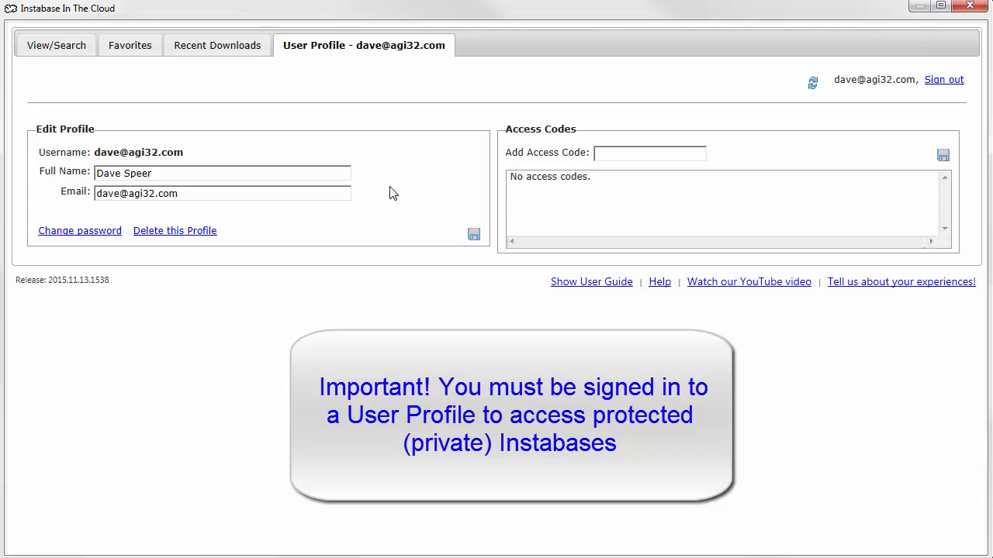
click(648, 154)
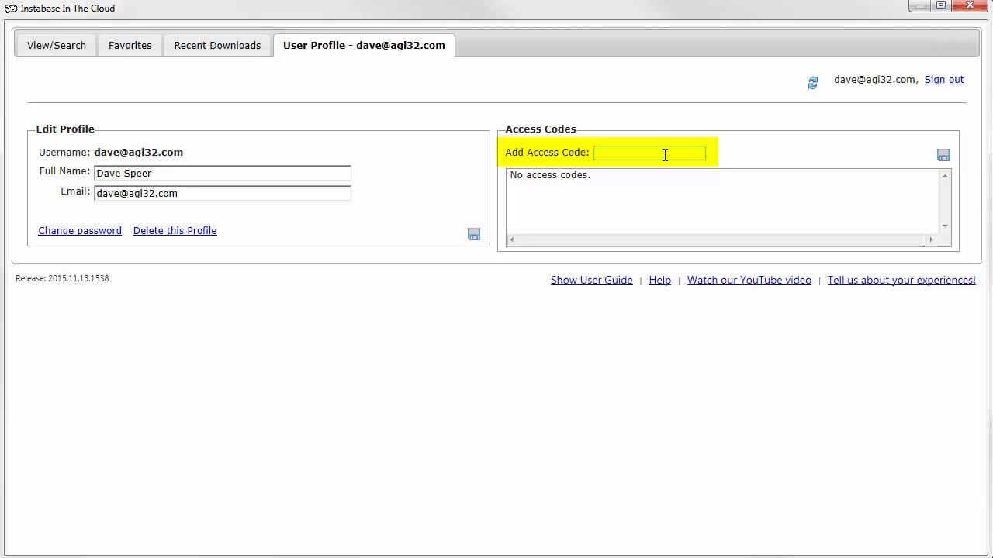
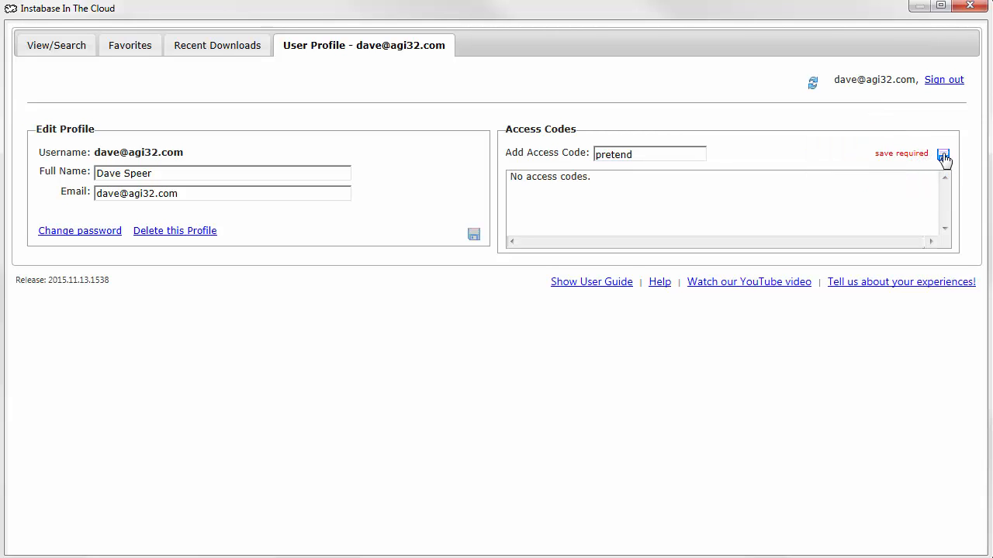
click(943, 155)
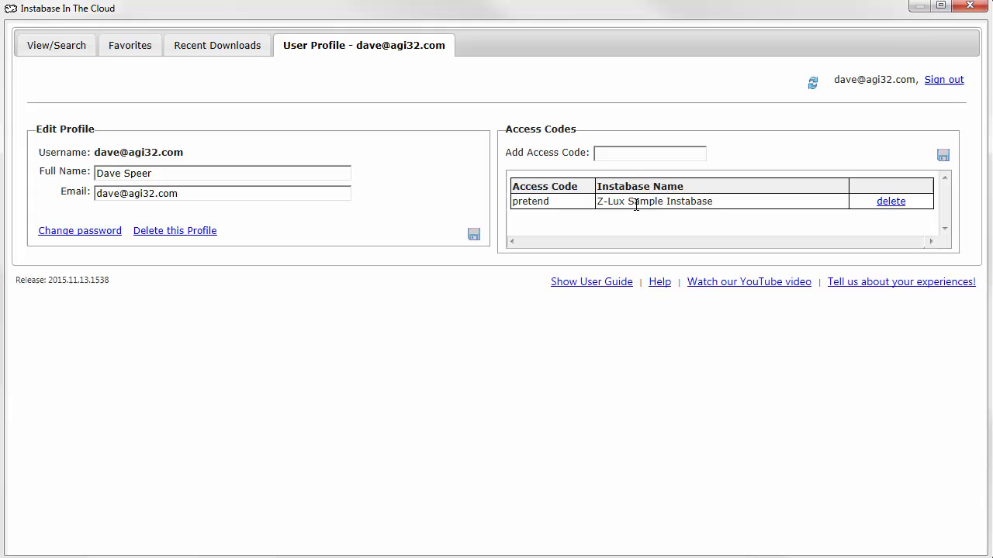
mouse_move(611, 196)
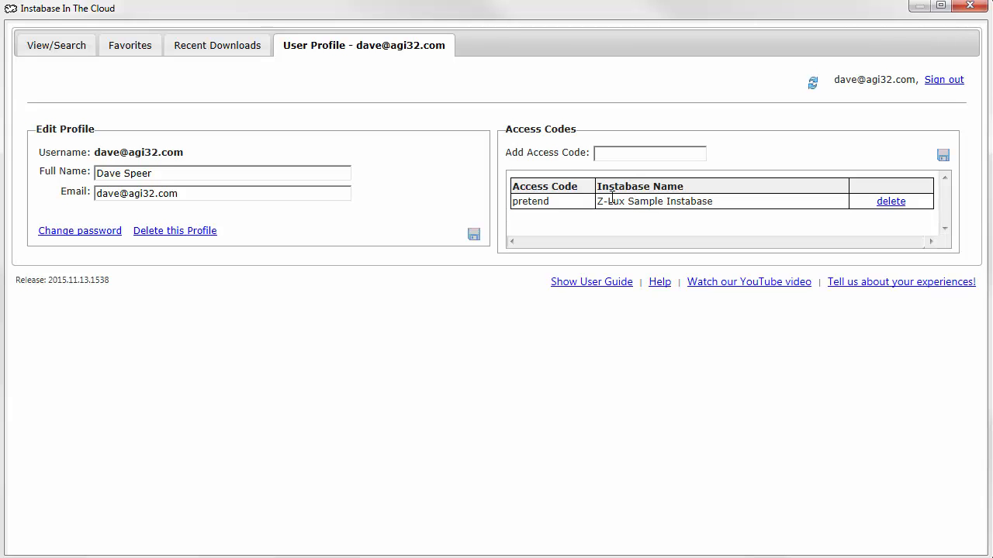
click(59, 43)
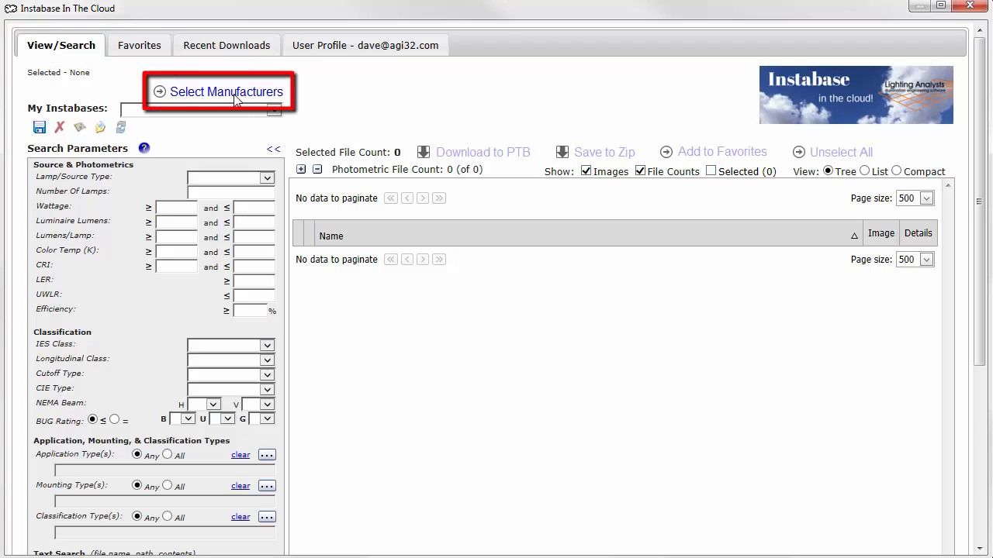
Show the Instabase Selection list with the private Z-Lux Sample Instabase.
click(227, 91)
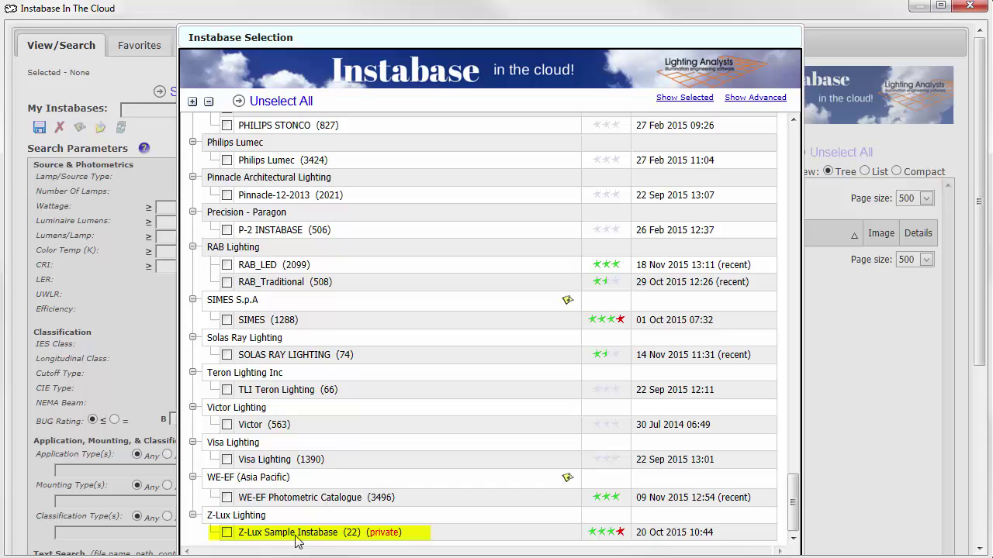
mouse_move(385, 543)
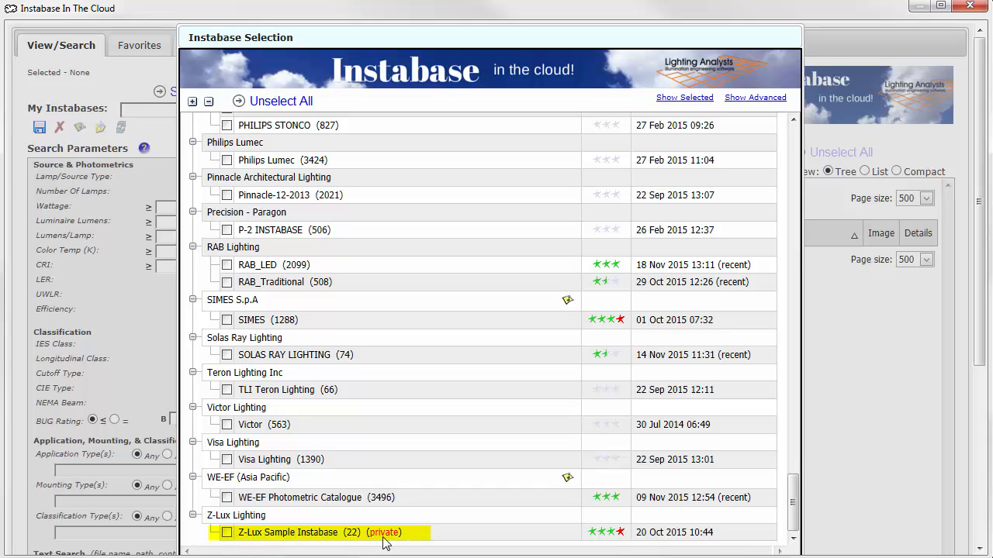